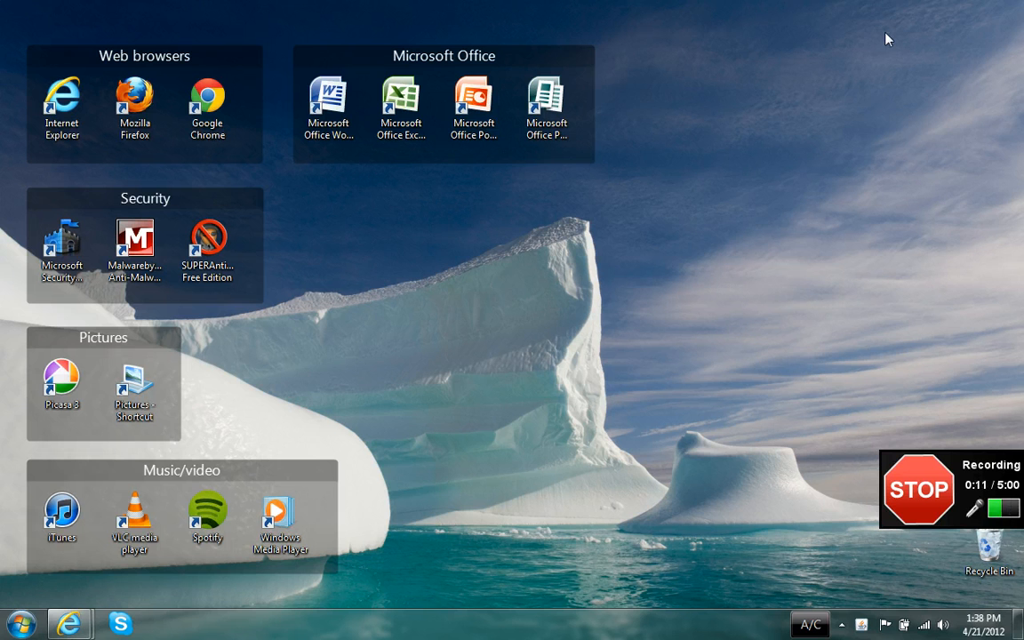
mouse_move(900, 9)
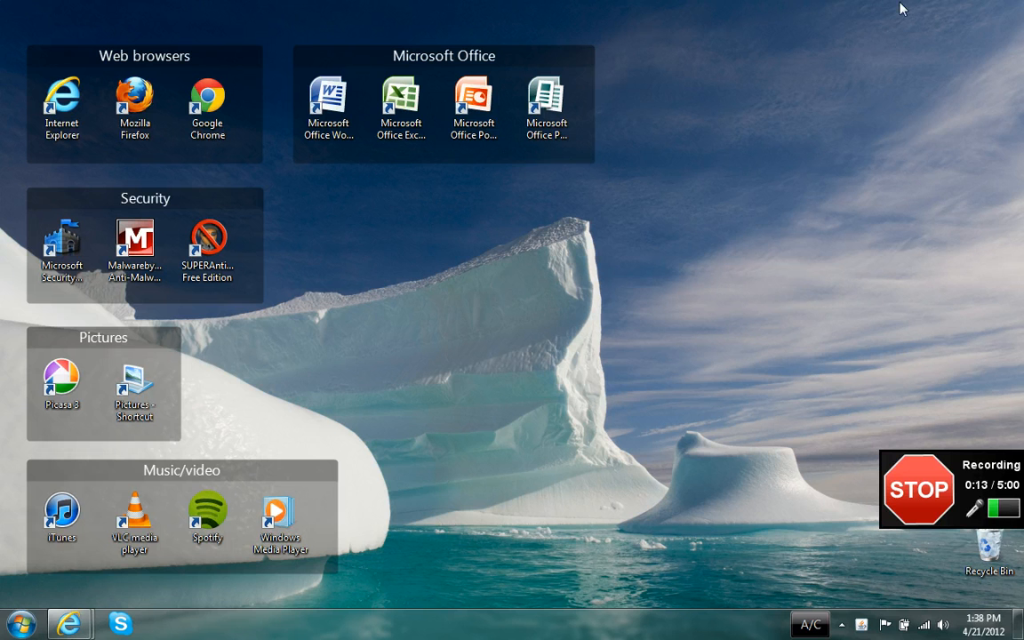
mouse_move(659, 153)
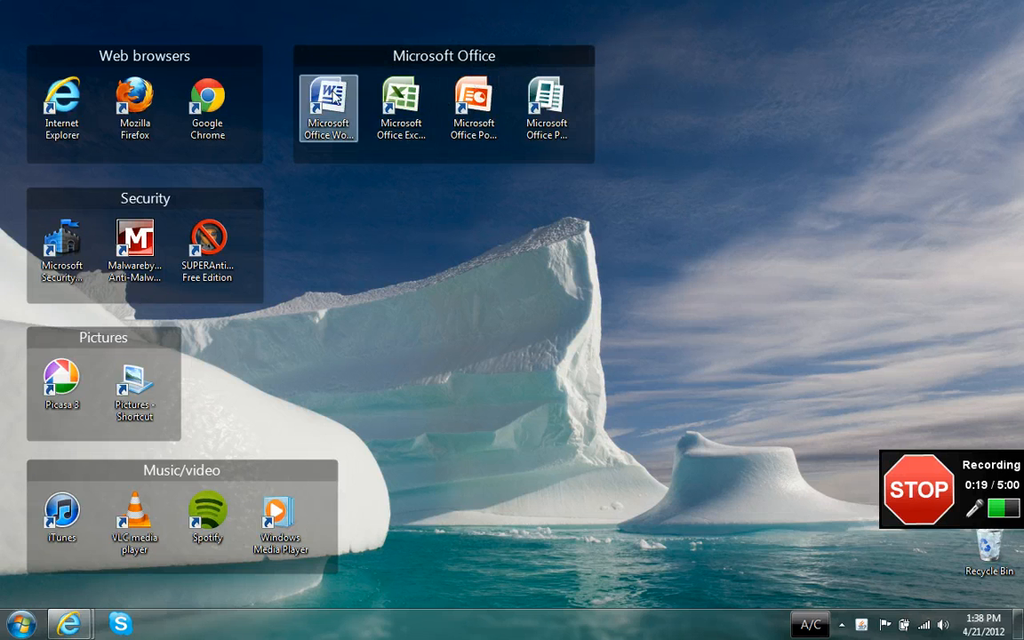
mouse_move(547, 106)
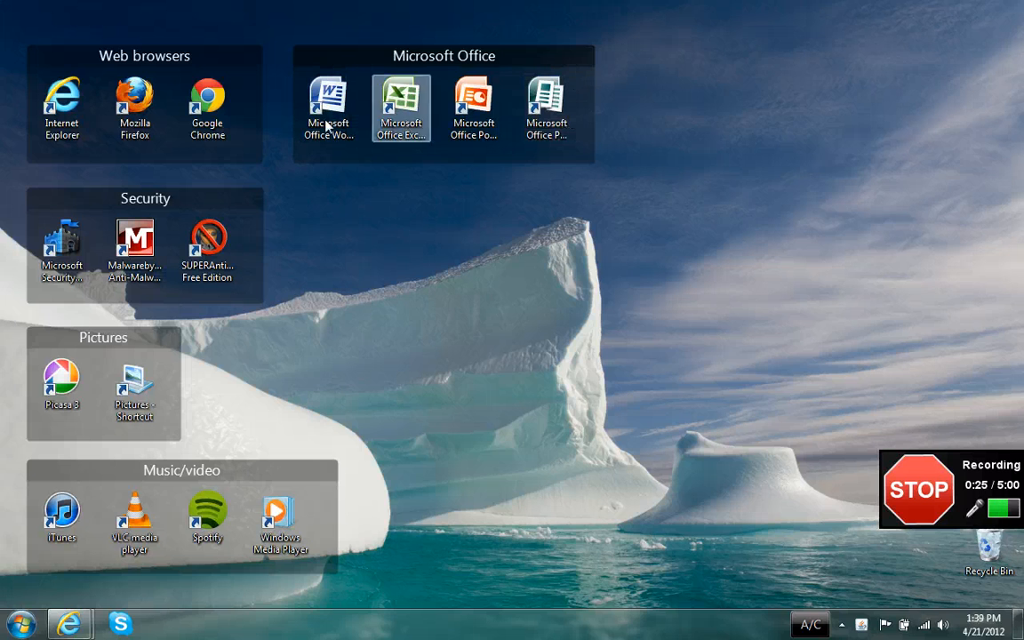
mouse_move(544, 156)
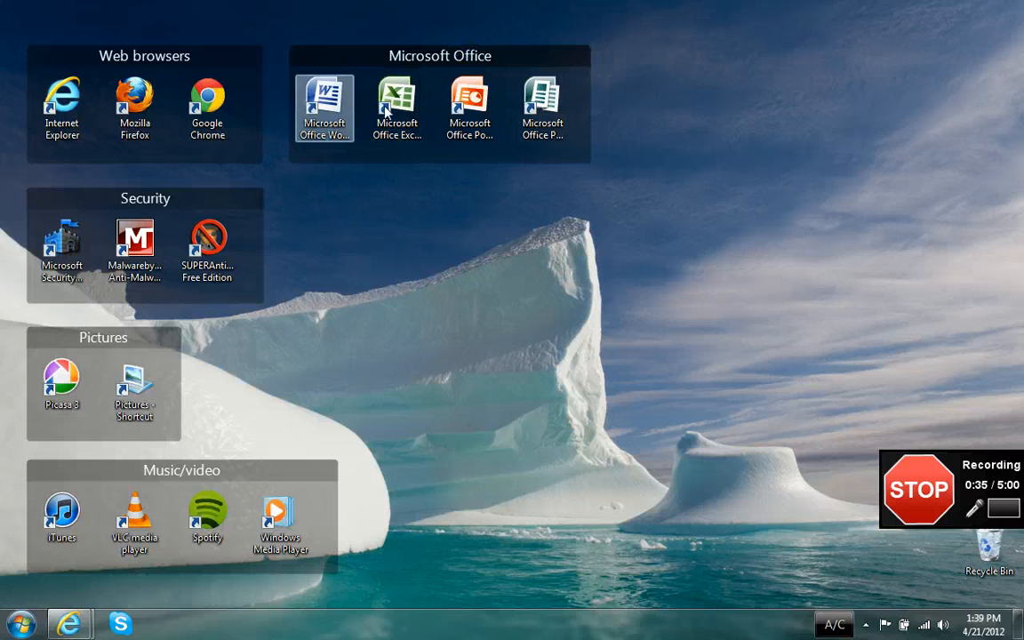
mouse_move(134, 98)
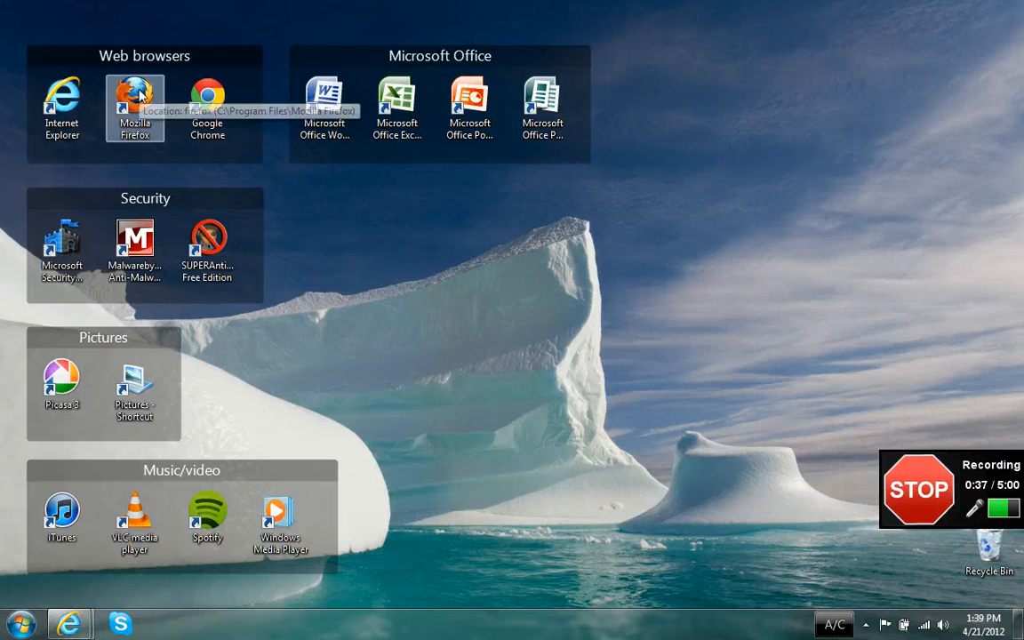
mouse_move(253, 204)
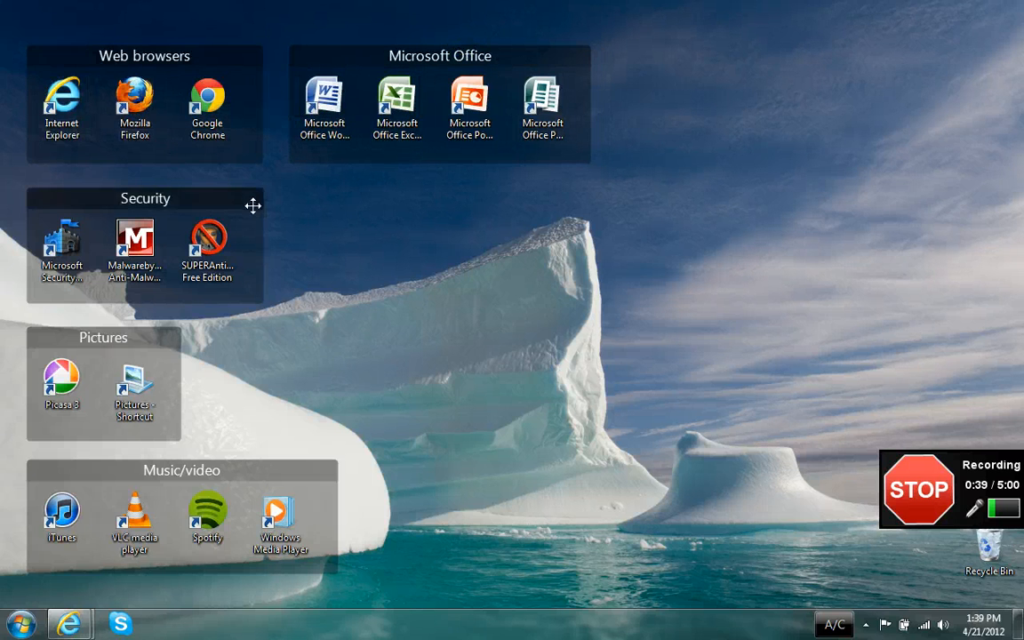
mouse_move(309, 287)
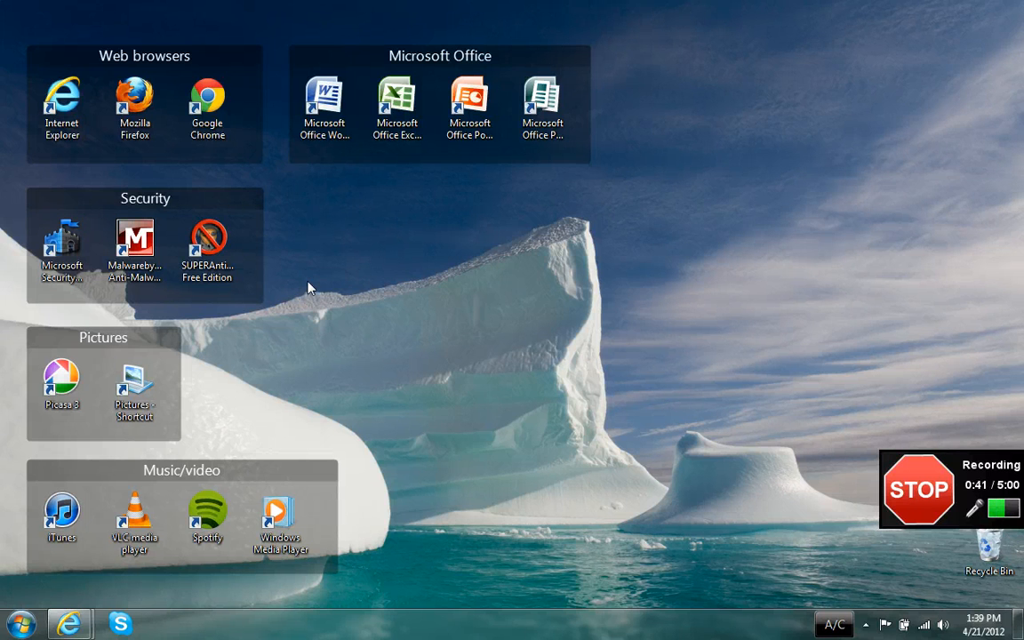
mouse_move(314, 218)
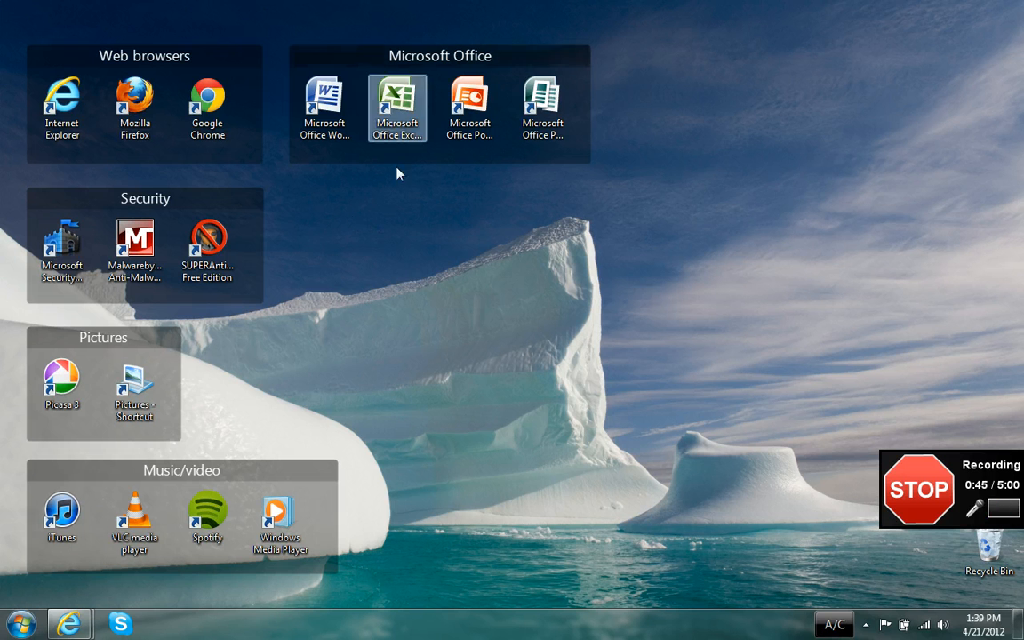
mouse_move(207, 240)
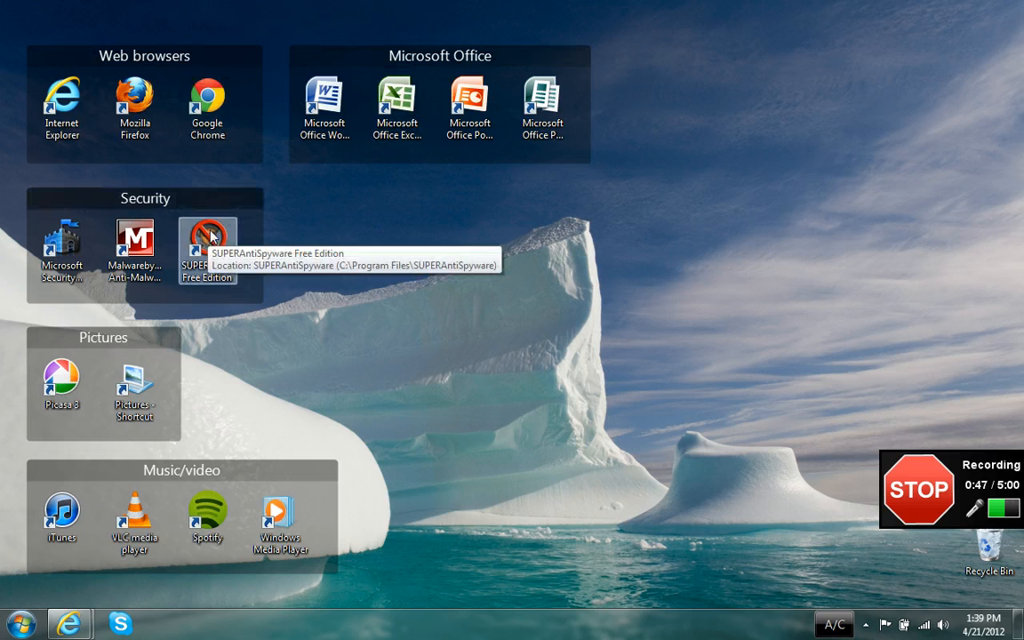
Drag the SUPERAntiSpyware shortcut out of the Security fence and back, then drag across empty desktop.
drag(207, 244, 329, 216)
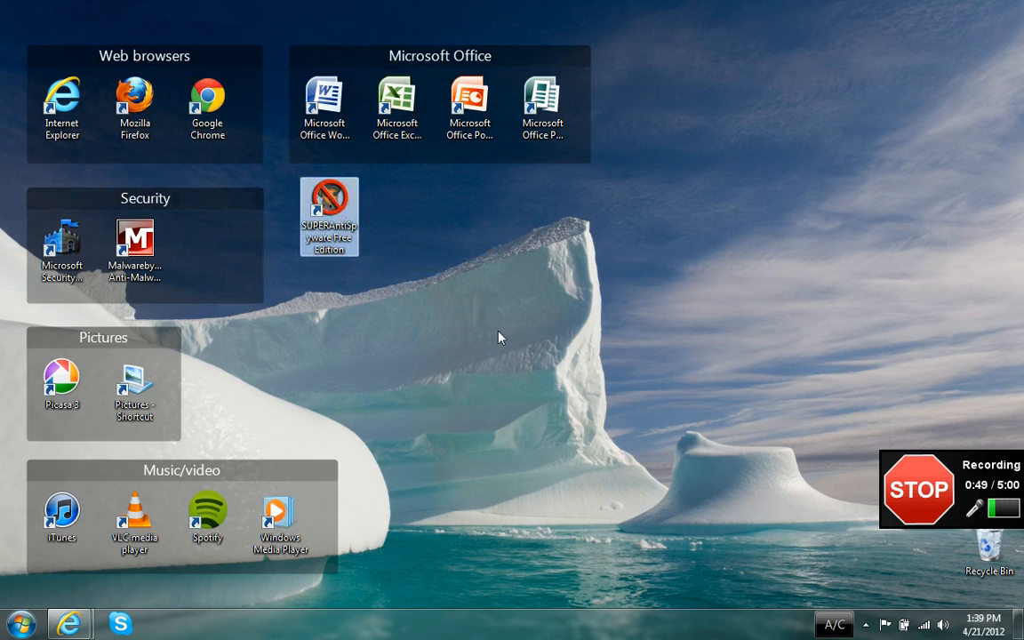
mouse_move(433, 251)
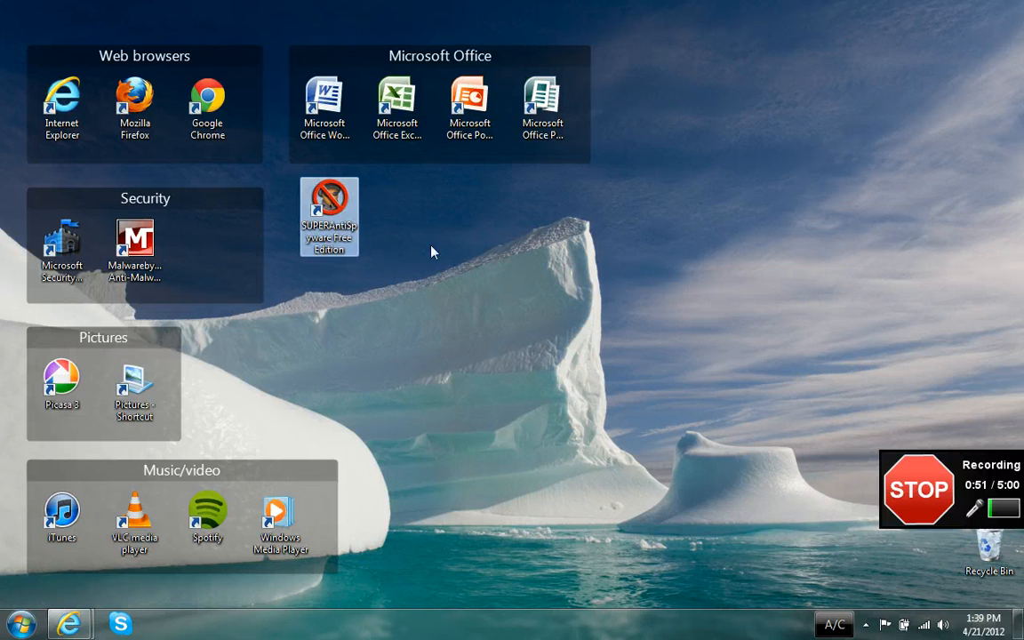
drag(329, 216, 214, 251)
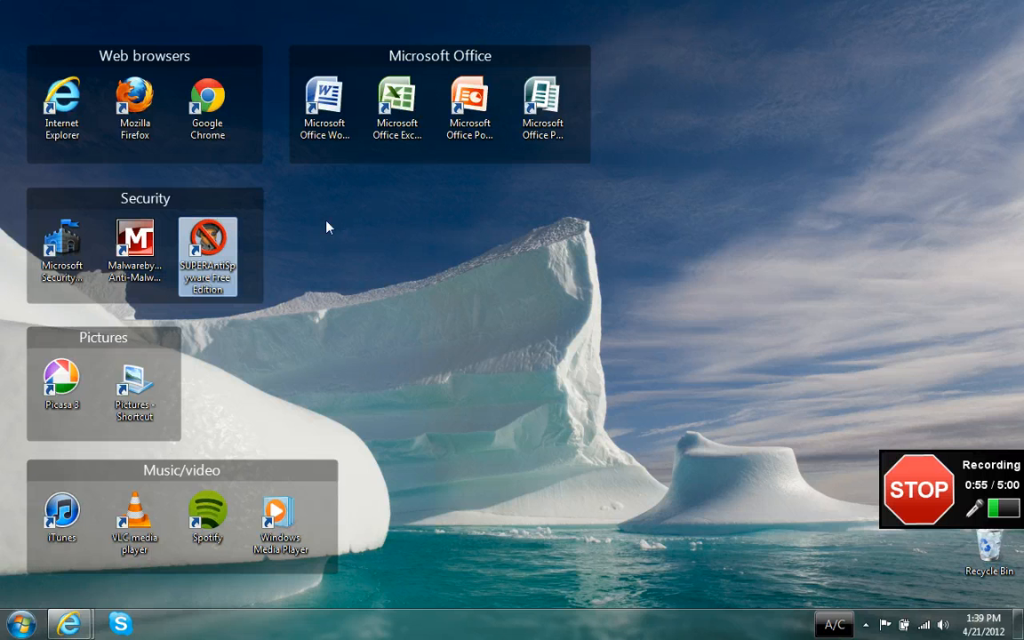
mouse_move(347, 244)
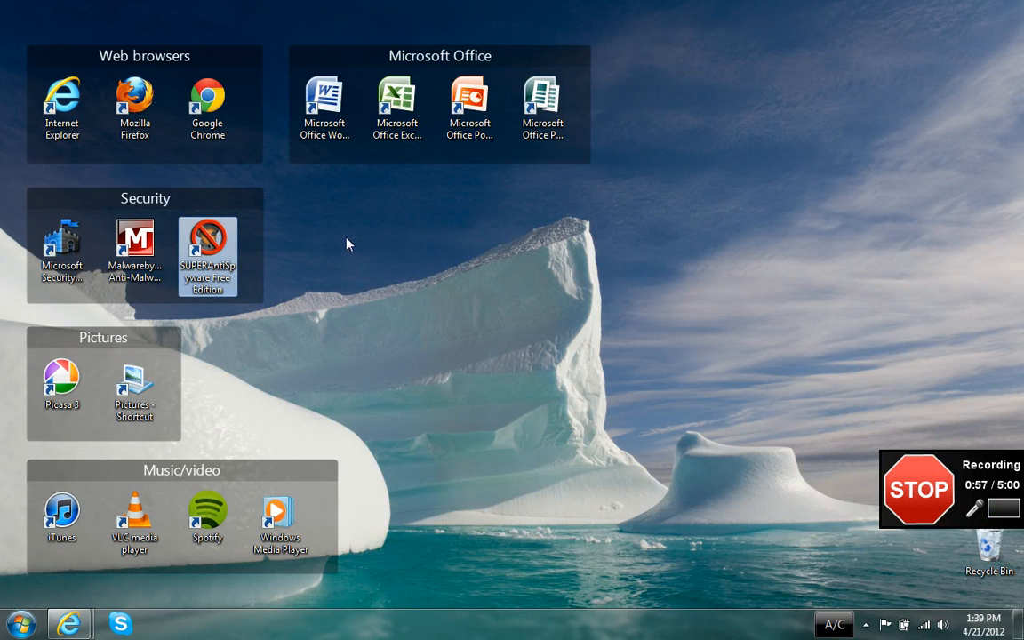
mouse_move(298, 193)
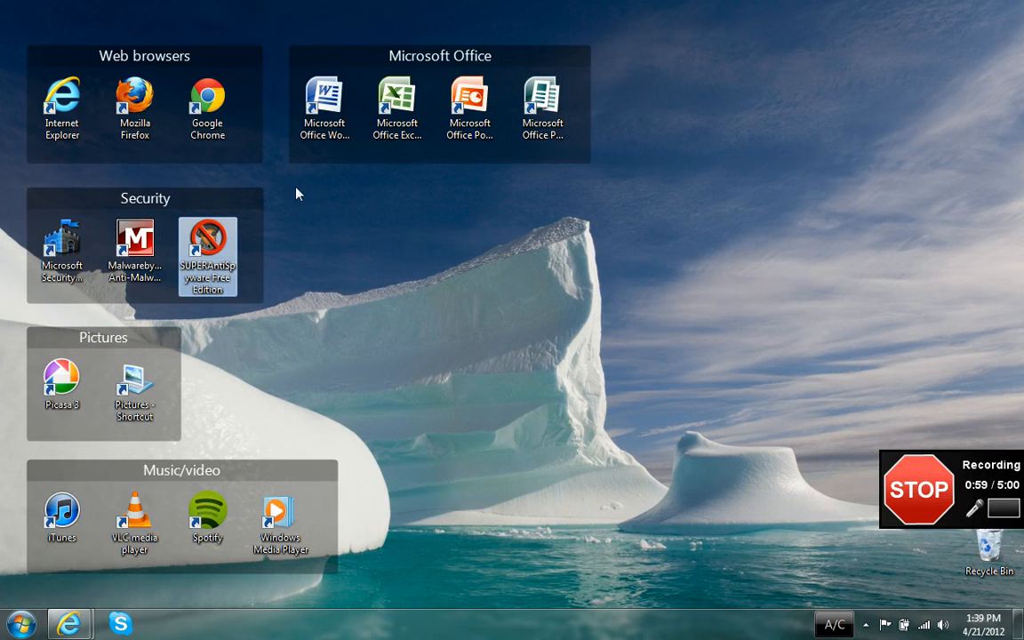
drag(311, 209, 547, 362)
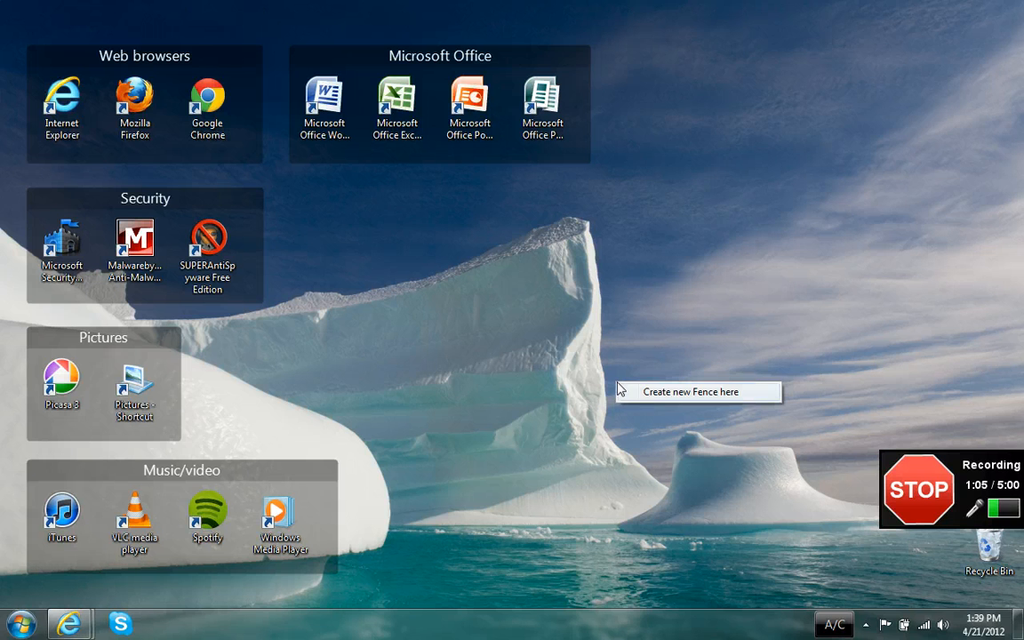
mouse_move(670, 397)
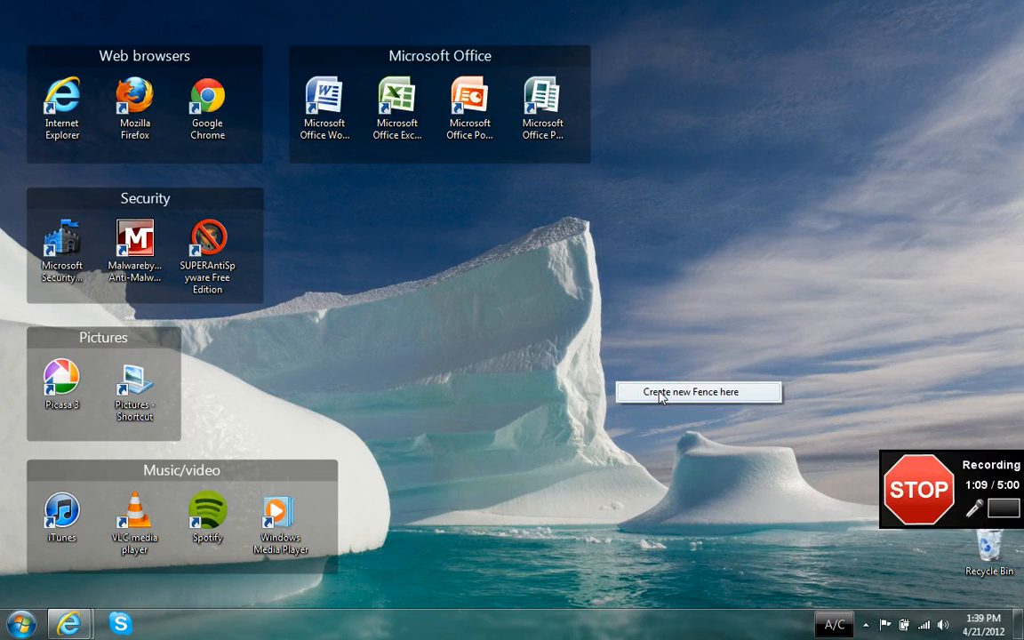
Create a new fence there and name it 'Games'.
click(698, 391)
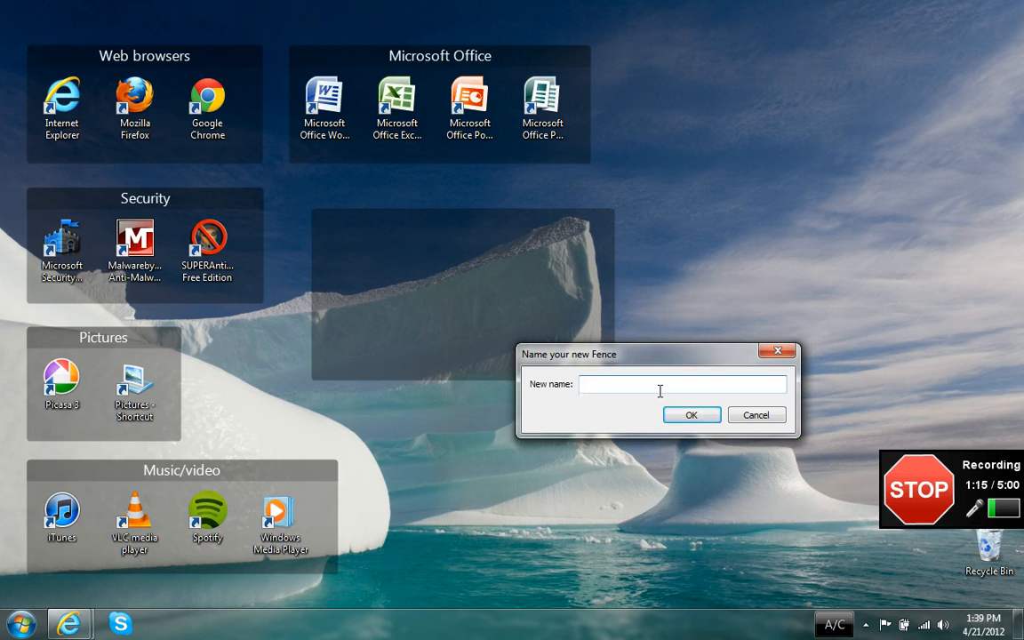
text(Gam)
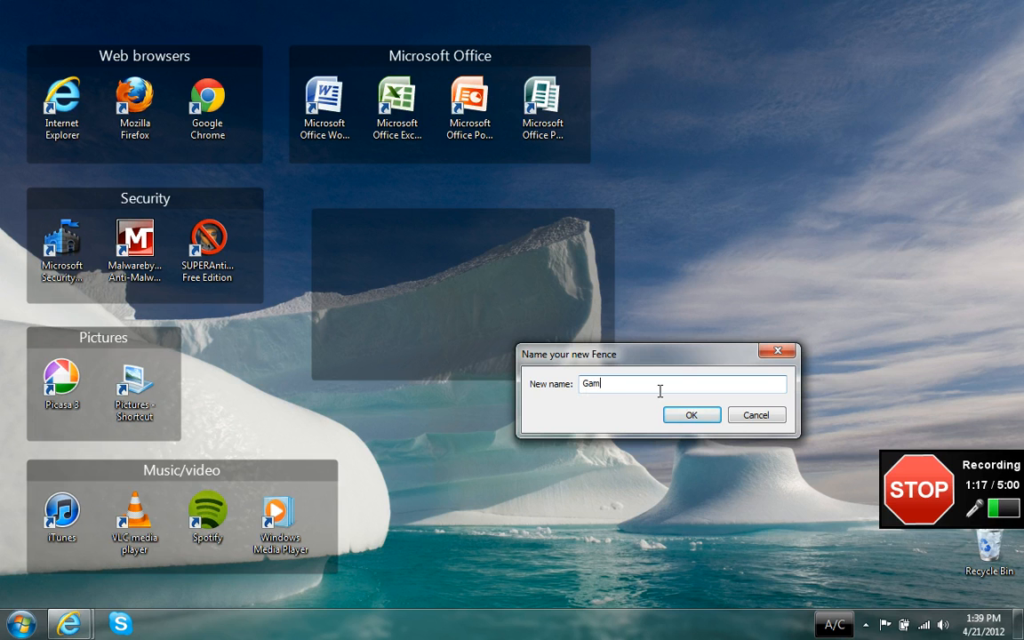
text(es)
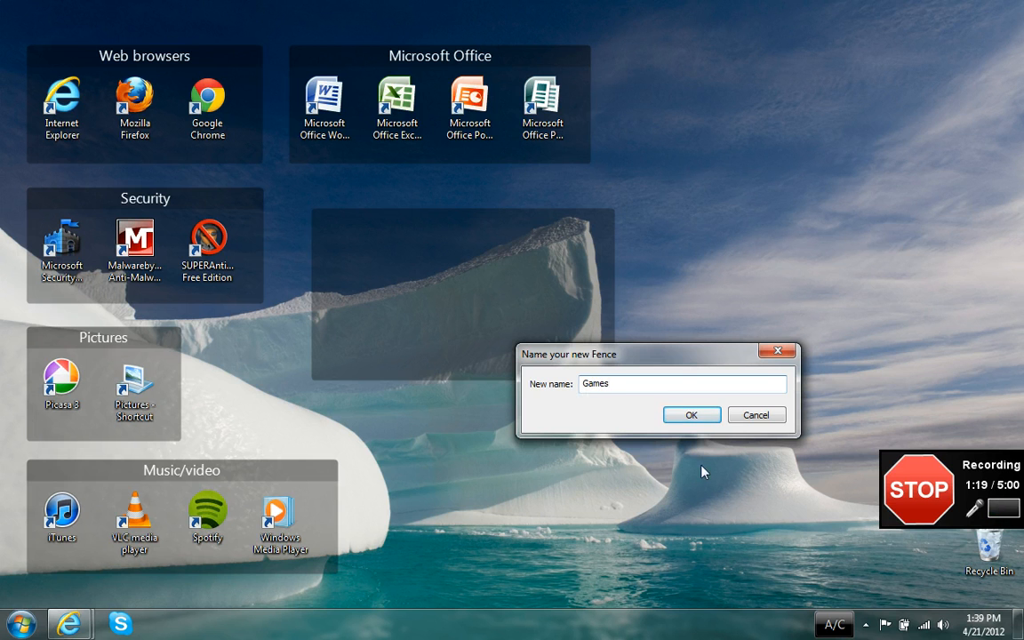
click(690, 414)
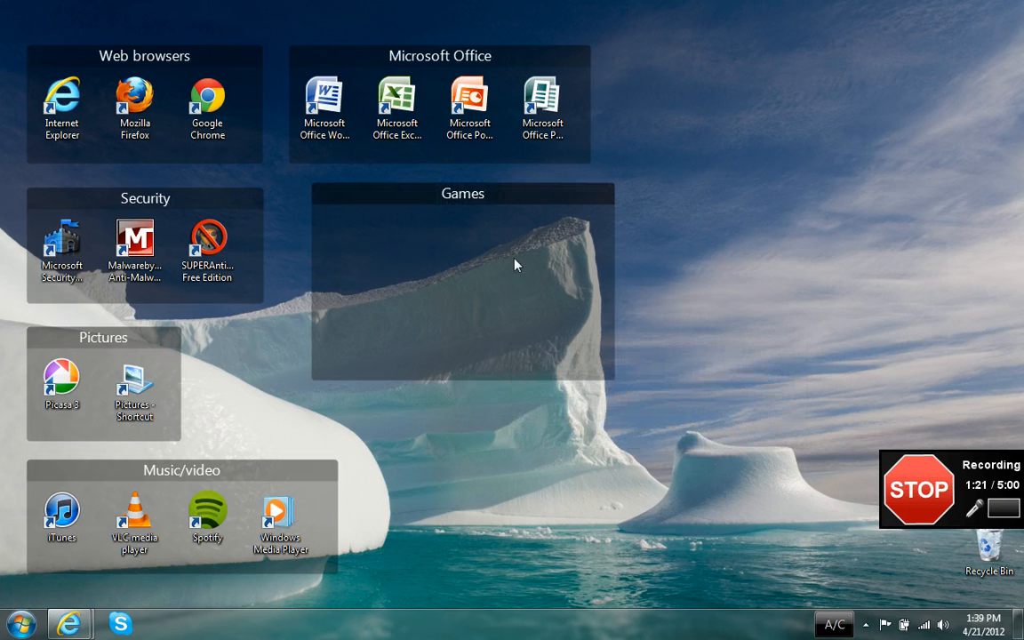
mouse_move(435, 290)
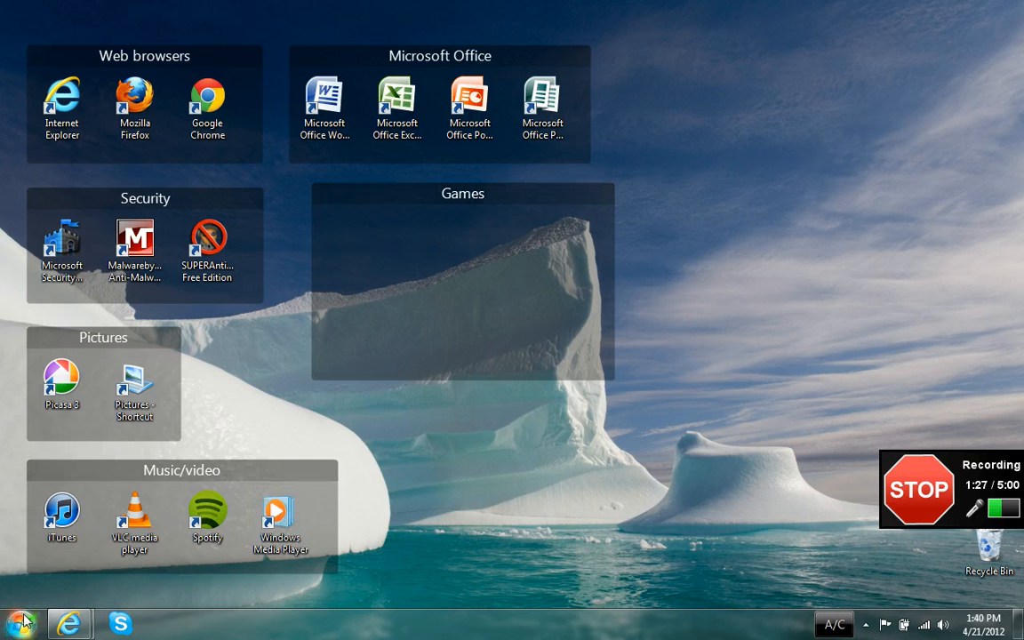
From Start > All Programs > Games, send Chess Titans and Hearts shortcuts to the desktop.
click(21, 622)
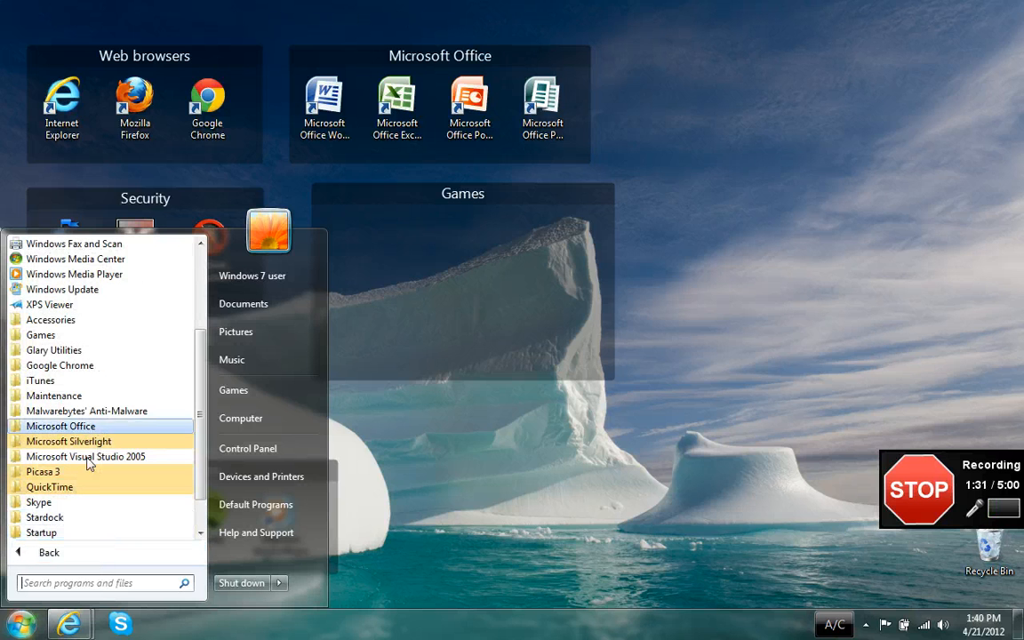
click(41, 335)
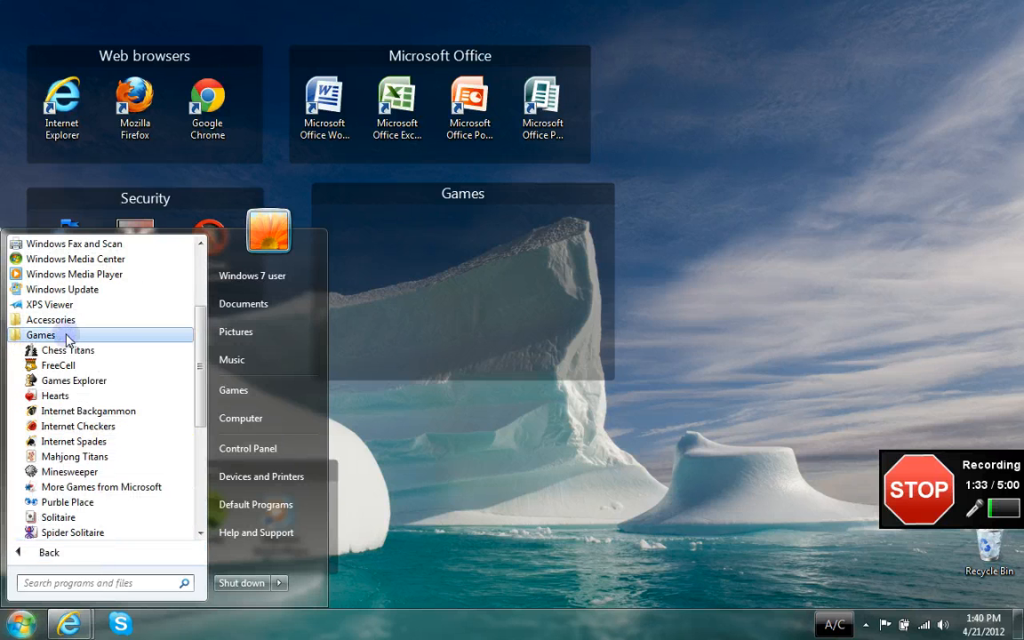
mouse_move(68, 350)
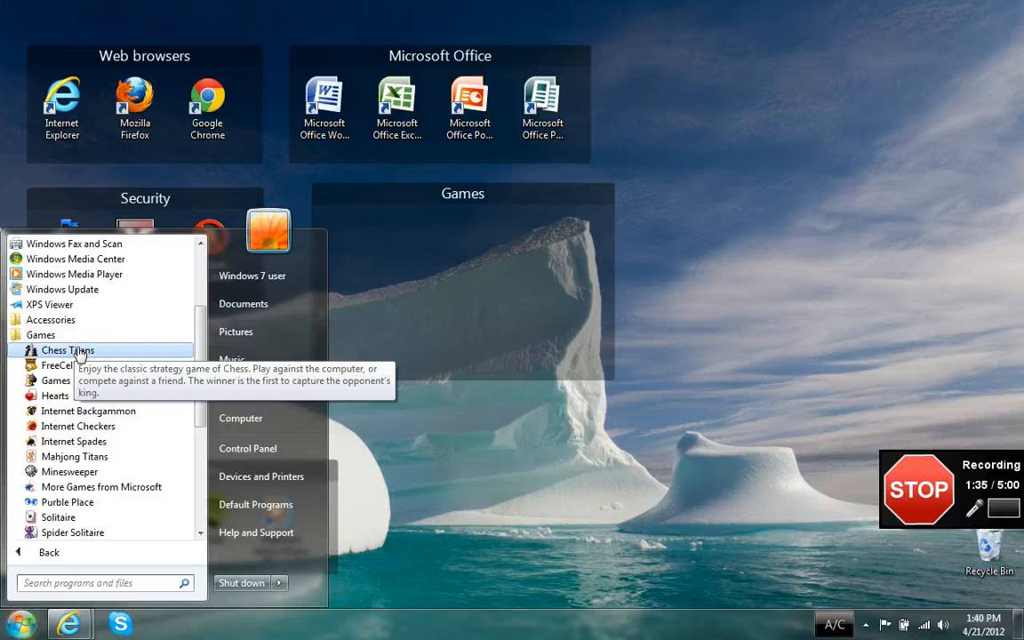
right_click(67, 349)
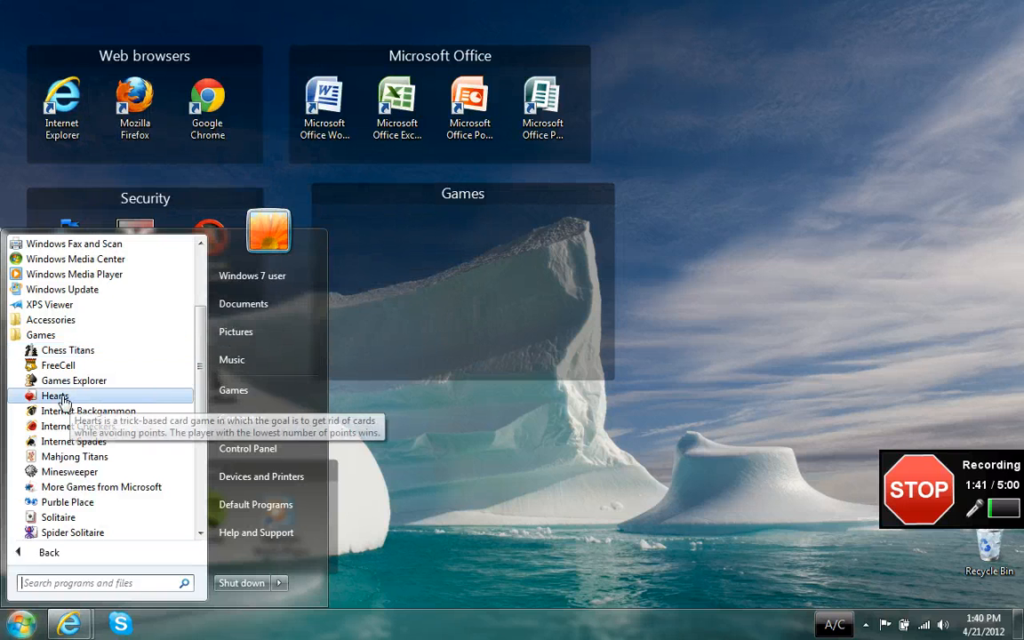
right_click(55, 395)
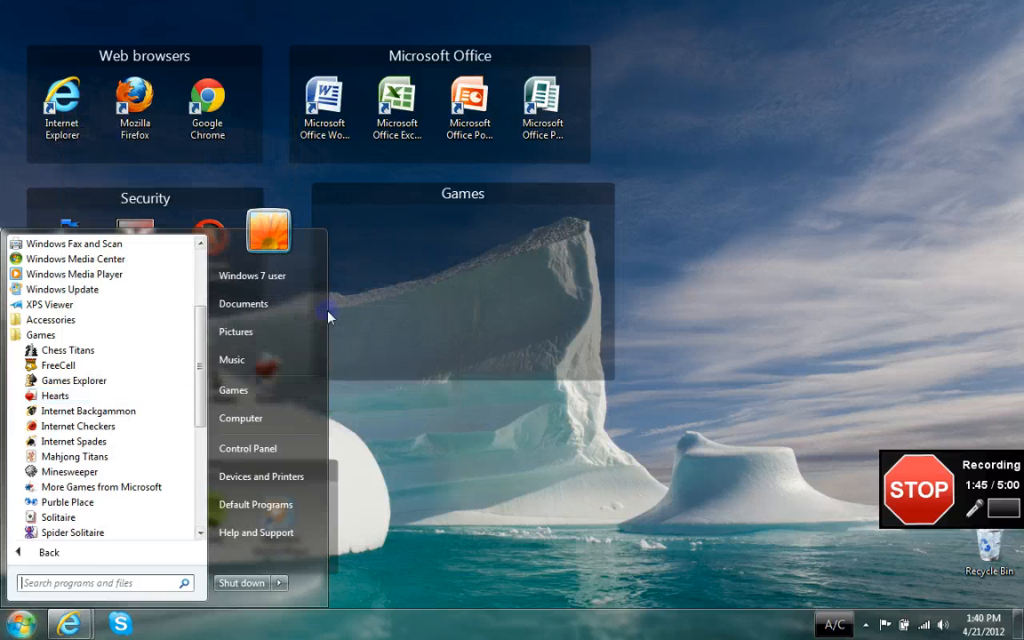
Send a Solitaire shortcut to the desktop and dismiss the Start menu.
right_click(57, 517)
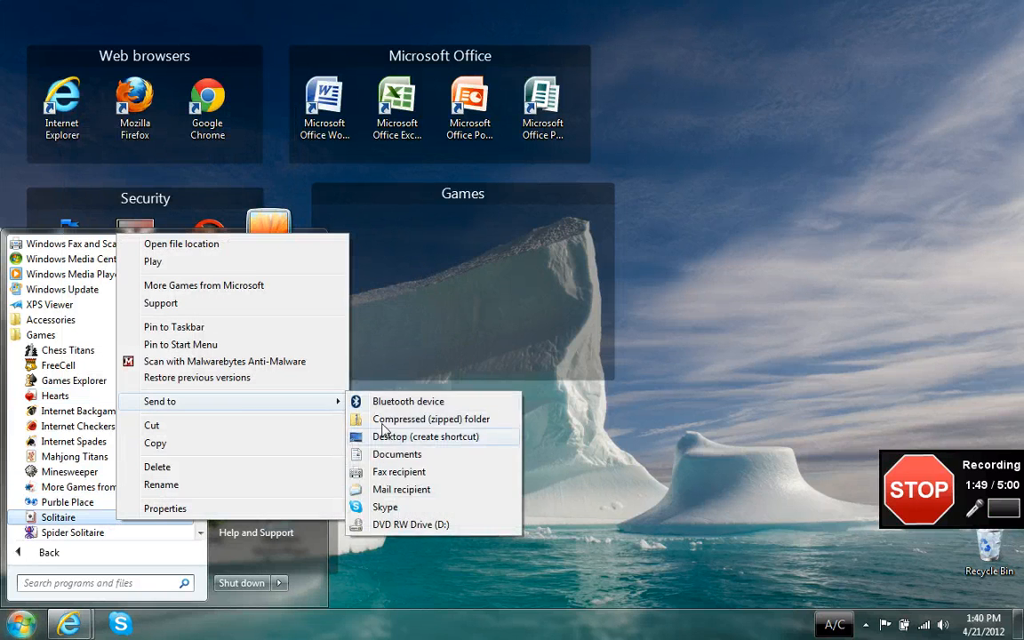
click(426, 436)
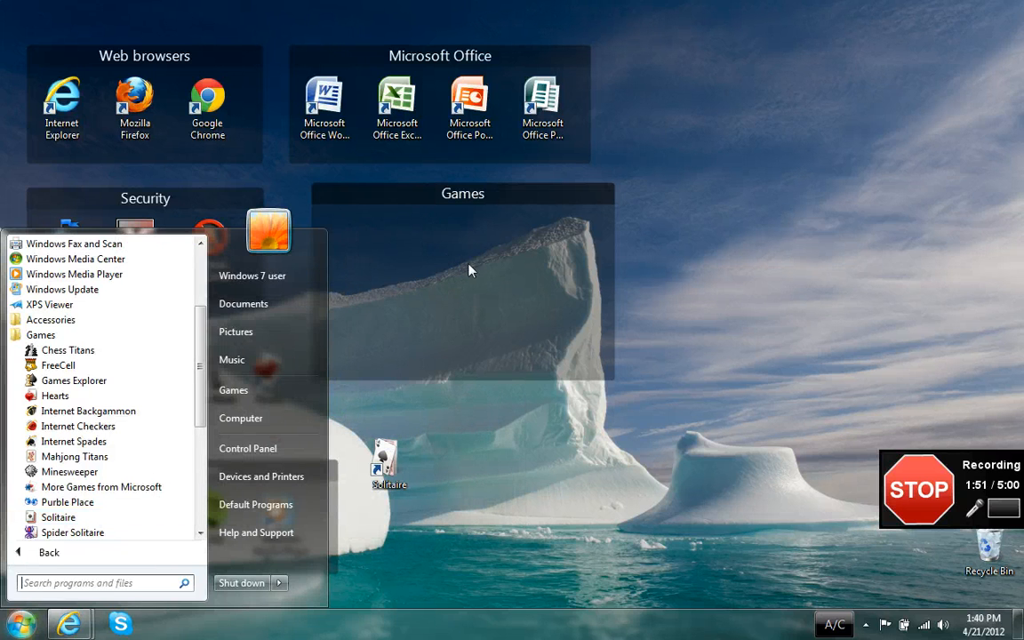
click(471, 271)
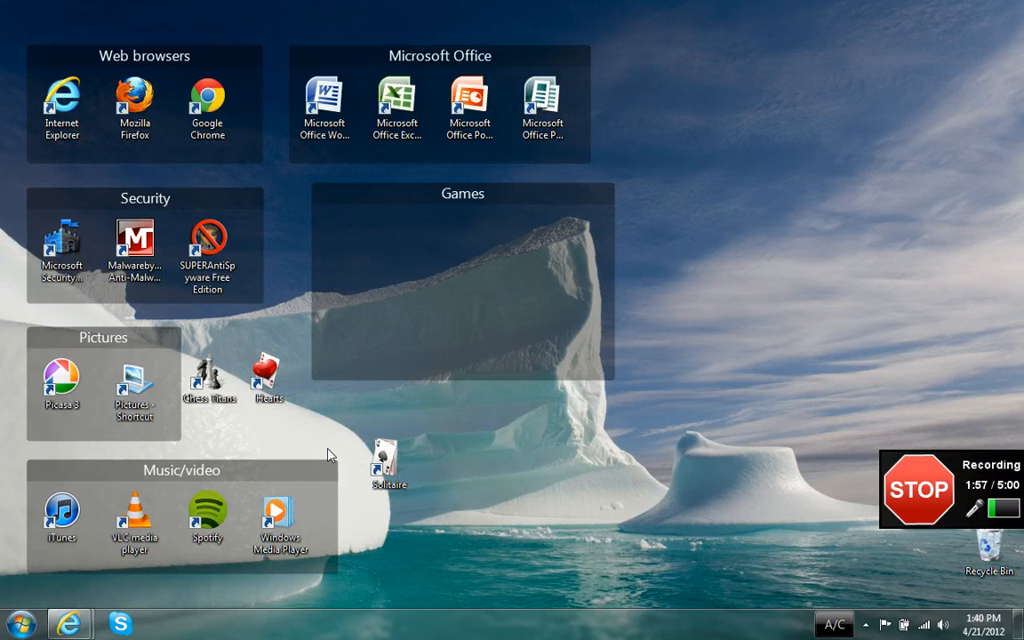
mouse_move(356, 434)
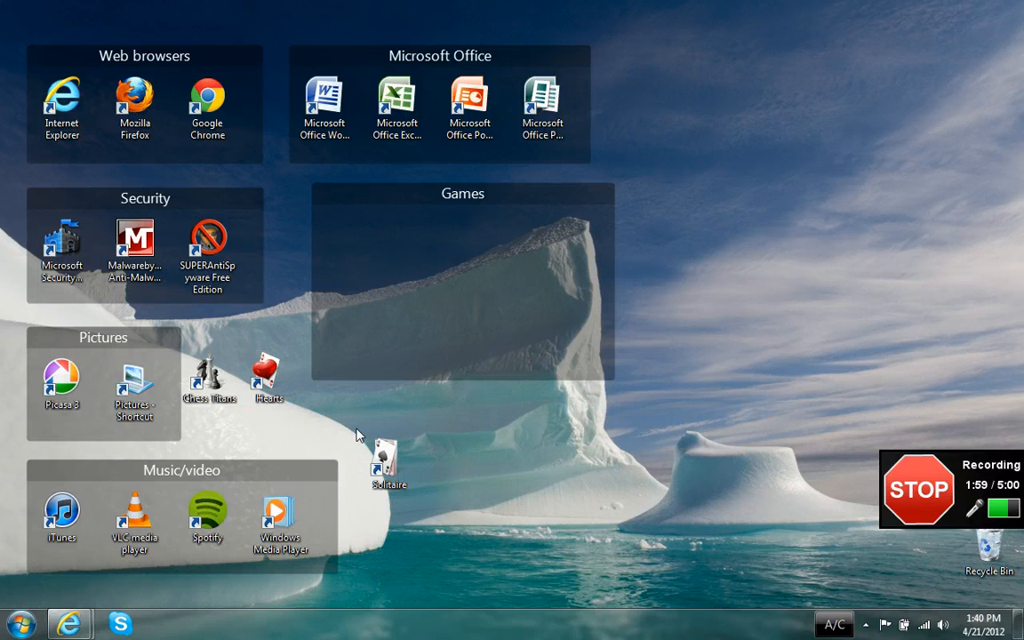
Drag the Solitaire, Hearts and Chess Titans shortcuts into the Games fence.
drag(388, 462, 359, 253)
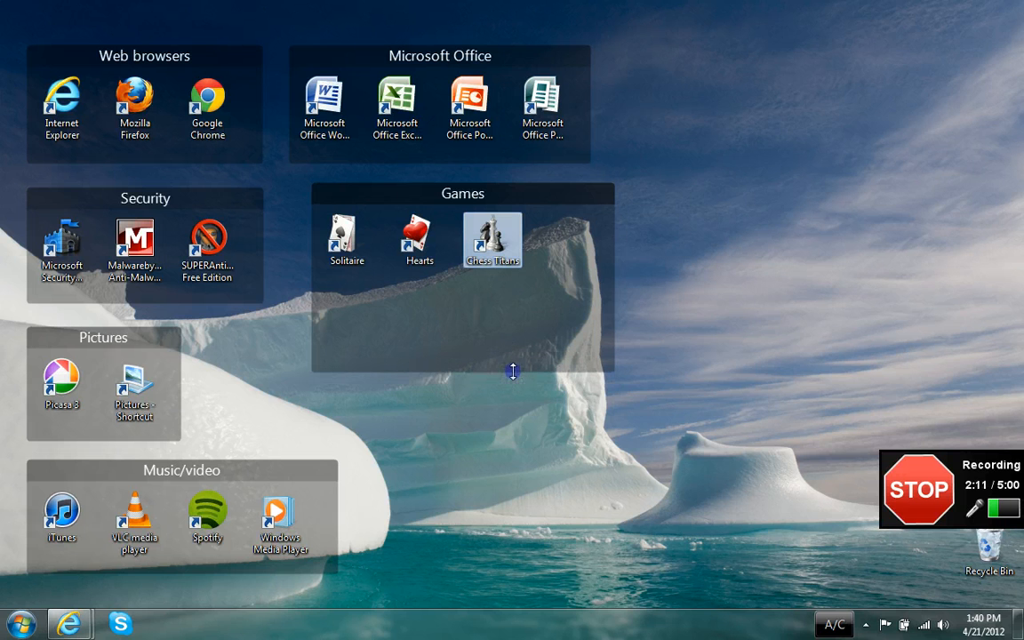
mouse_move(616, 299)
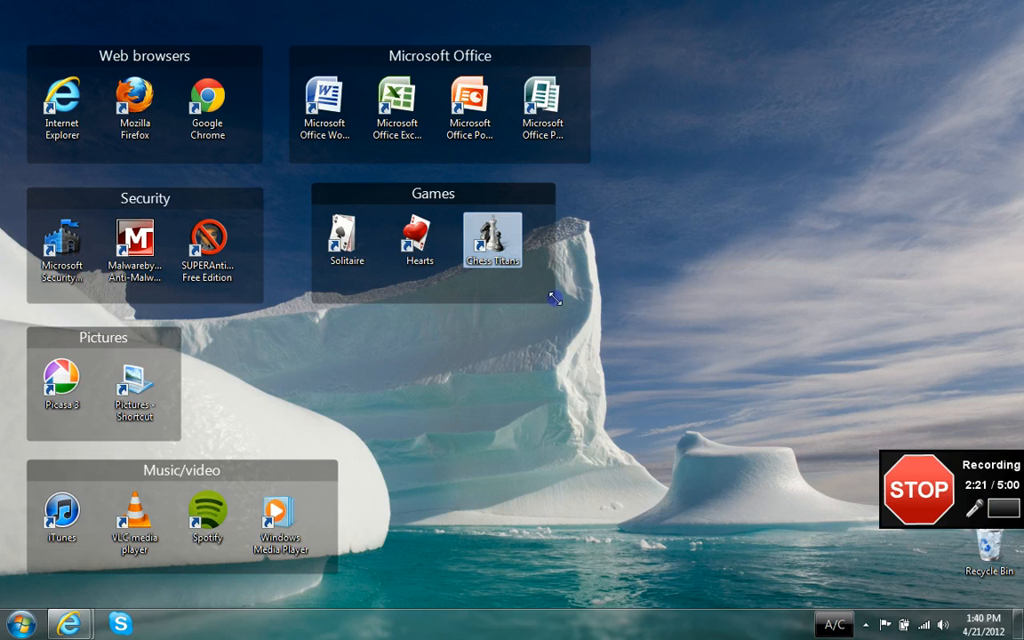
mouse_move(604, 382)
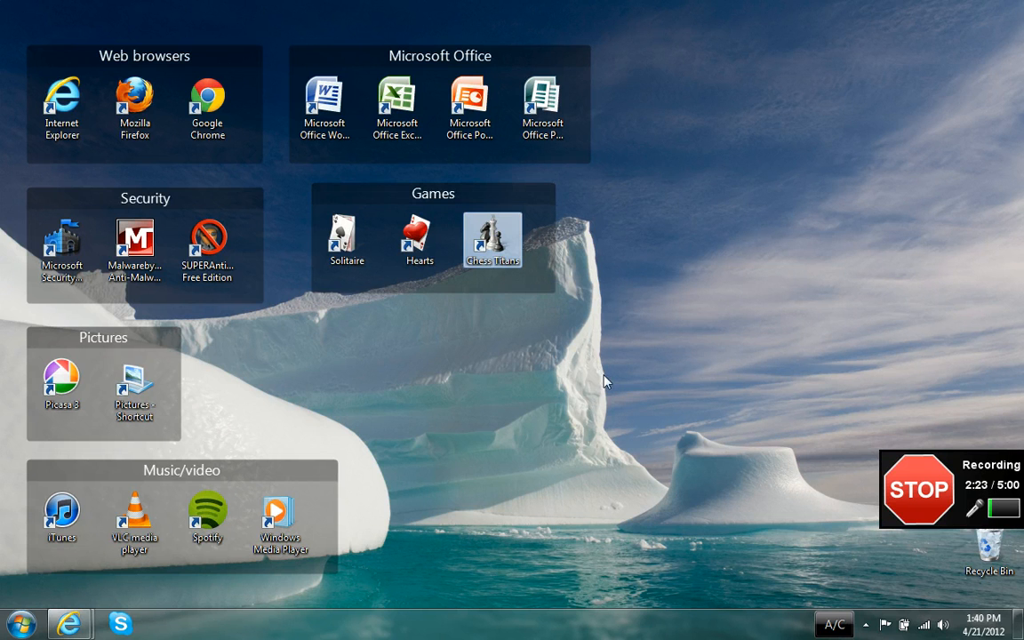
mouse_move(553, 296)
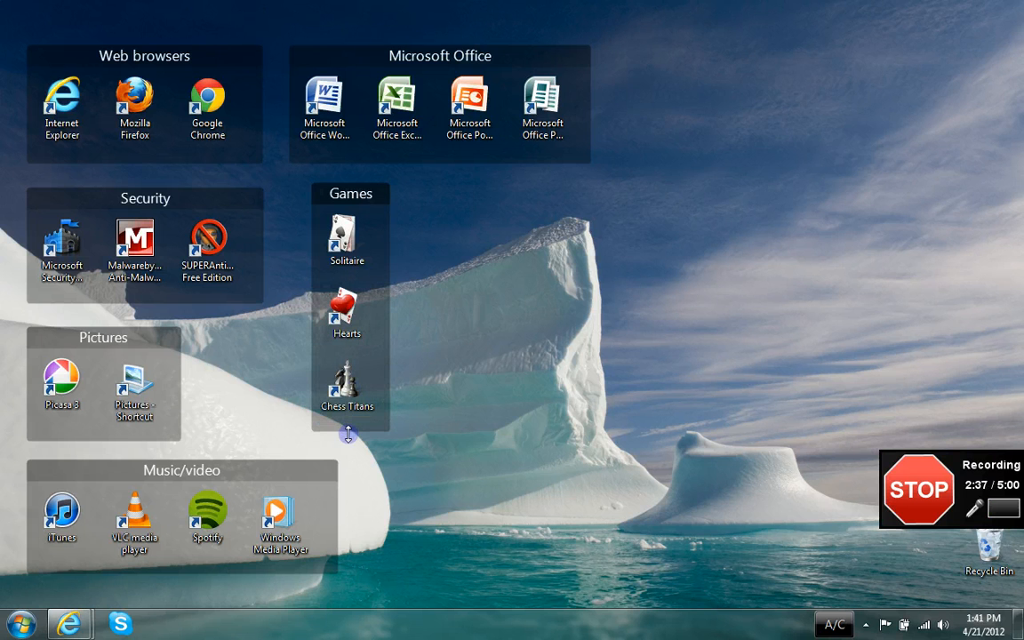
mouse_move(427, 312)
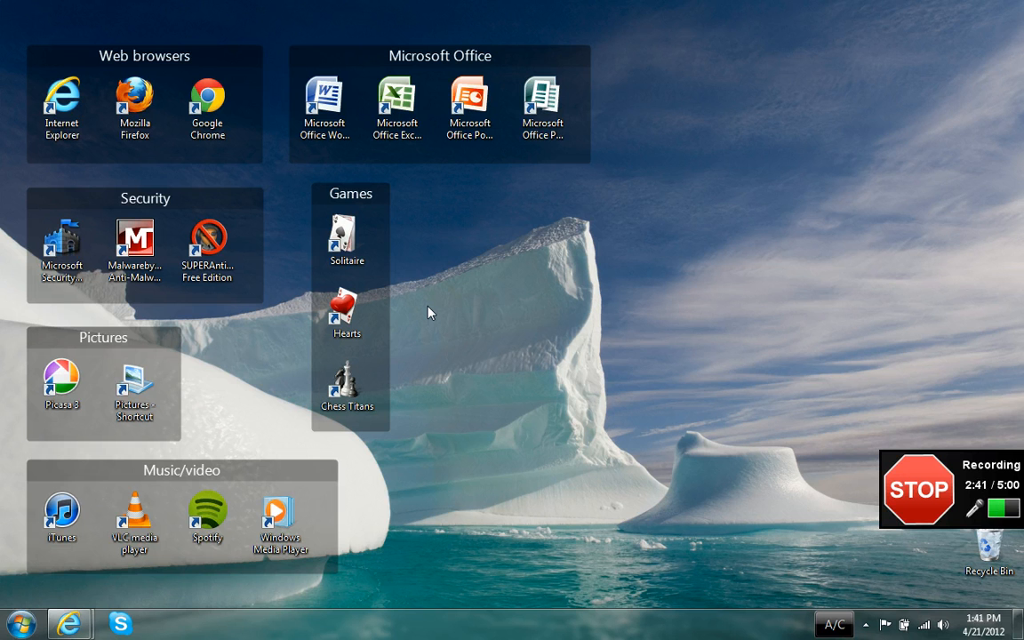
mouse_move(560, 286)
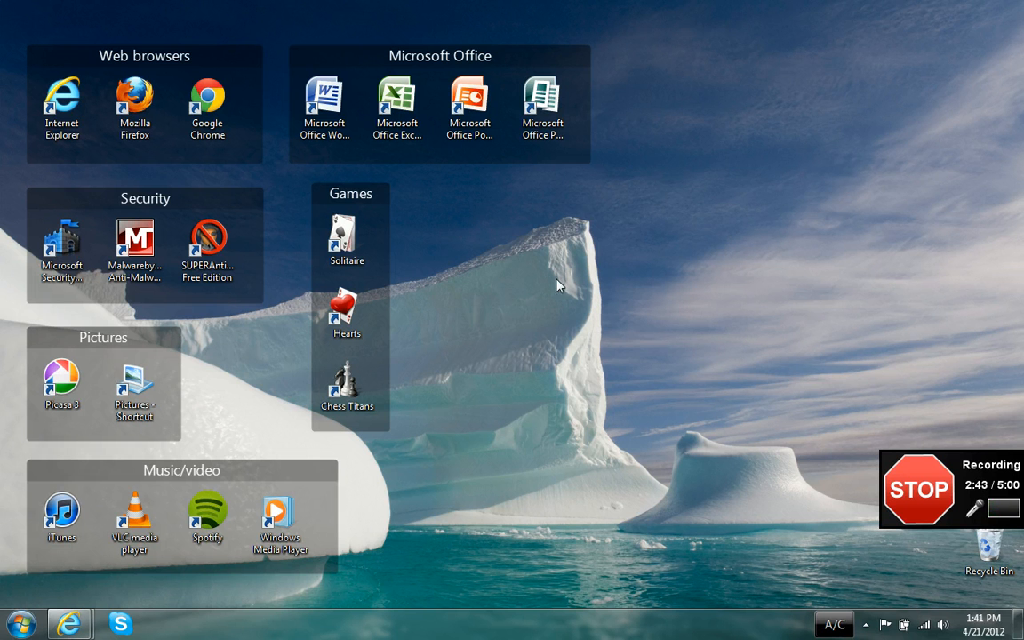
mouse_move(495, 241)
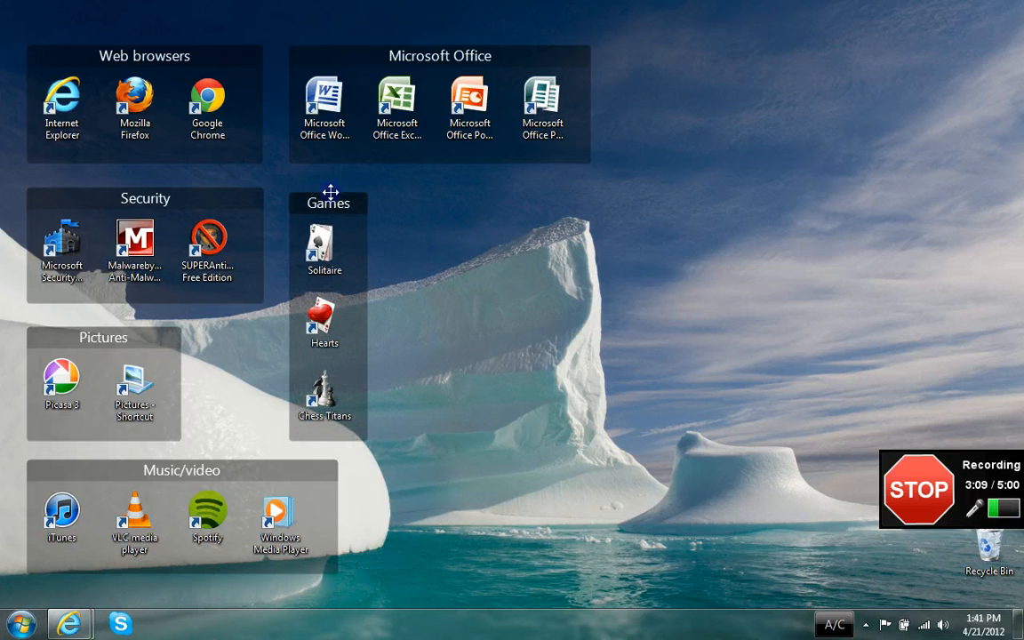
mouse_move(435, 243)
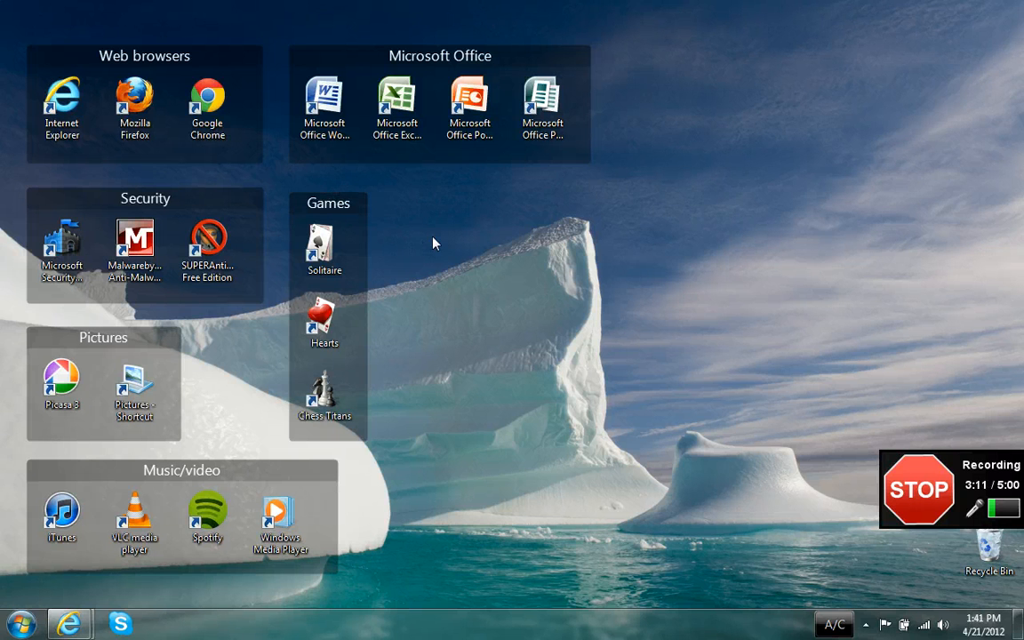
mouse_move(373, 437)
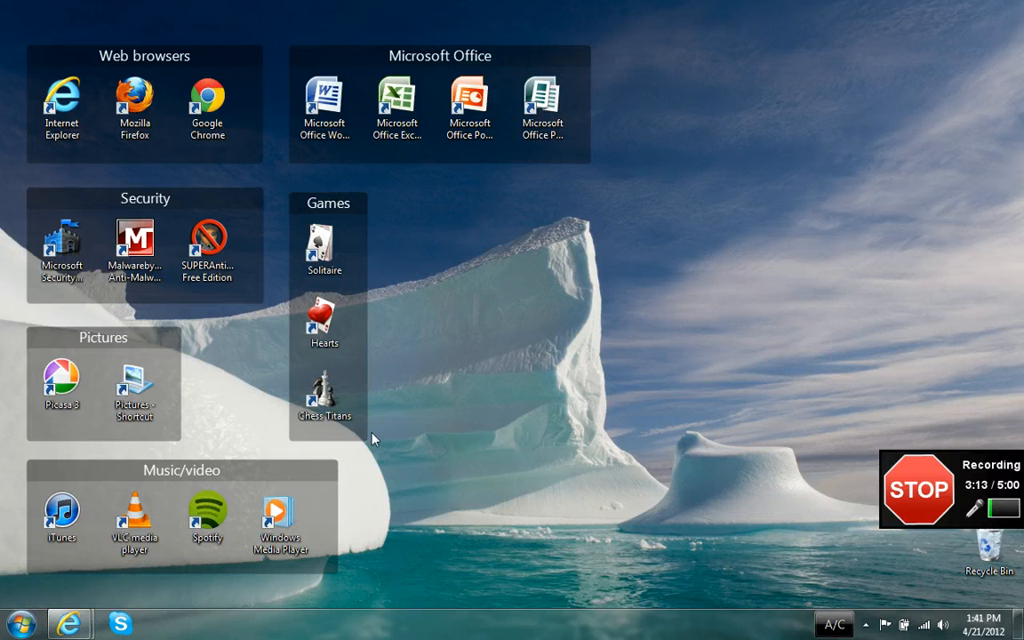